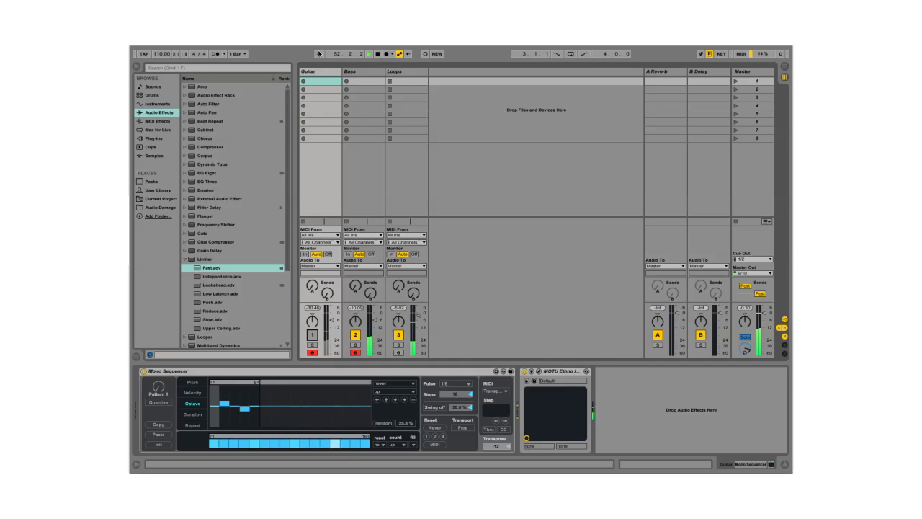
Show the Loops track's devices, then the Bass track's Mono Sequencer chain in Detail View.
left_click(400, 72)
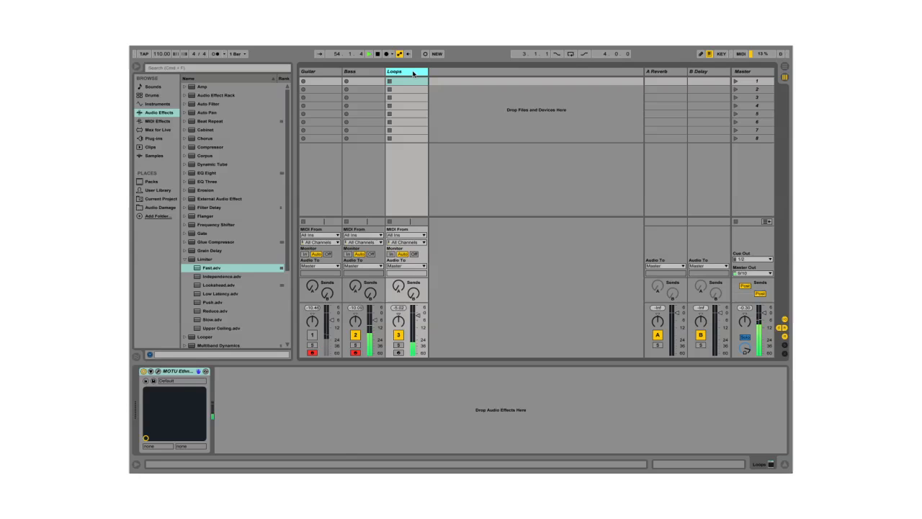
left_click(357, 75)
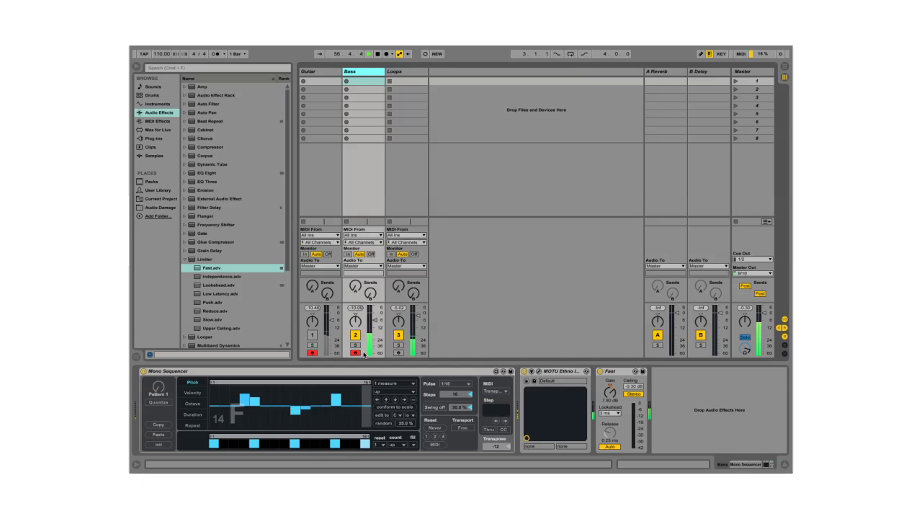
left_click(495, 390)
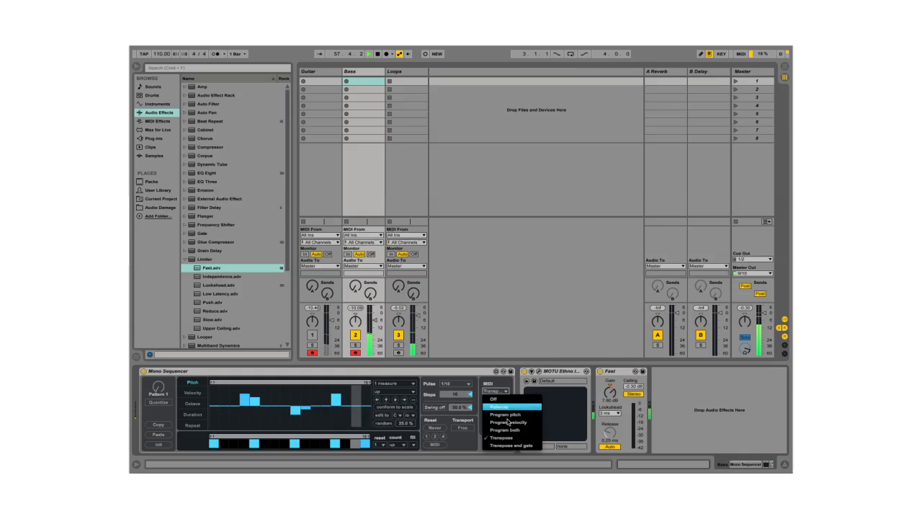
left_click(507, 438)
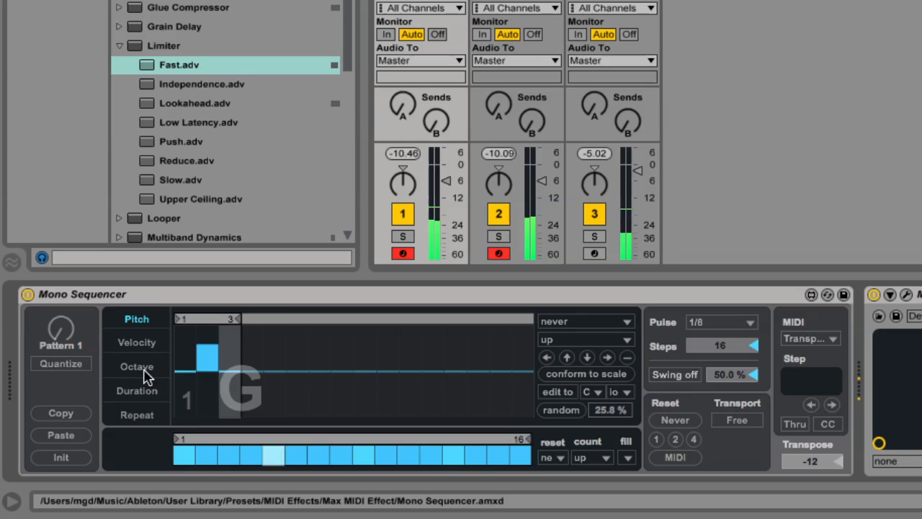
Switch the Bass Mono Sequencer to its Octave lane and reveal the MIDI mode choices.
left_click(136, 366)
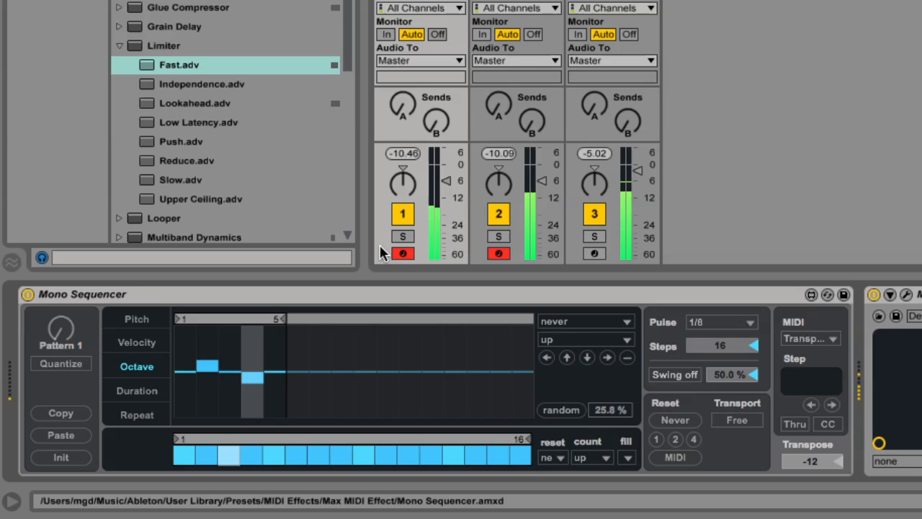
left_click(809, 337)
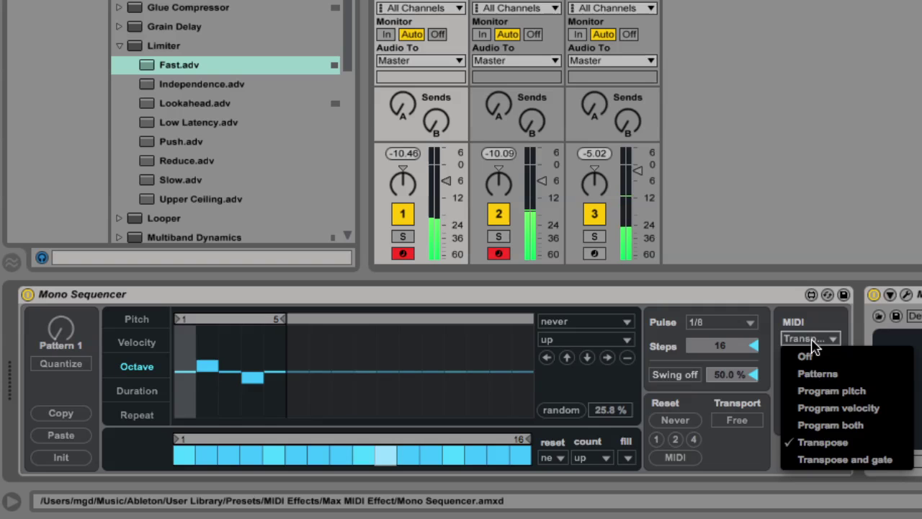